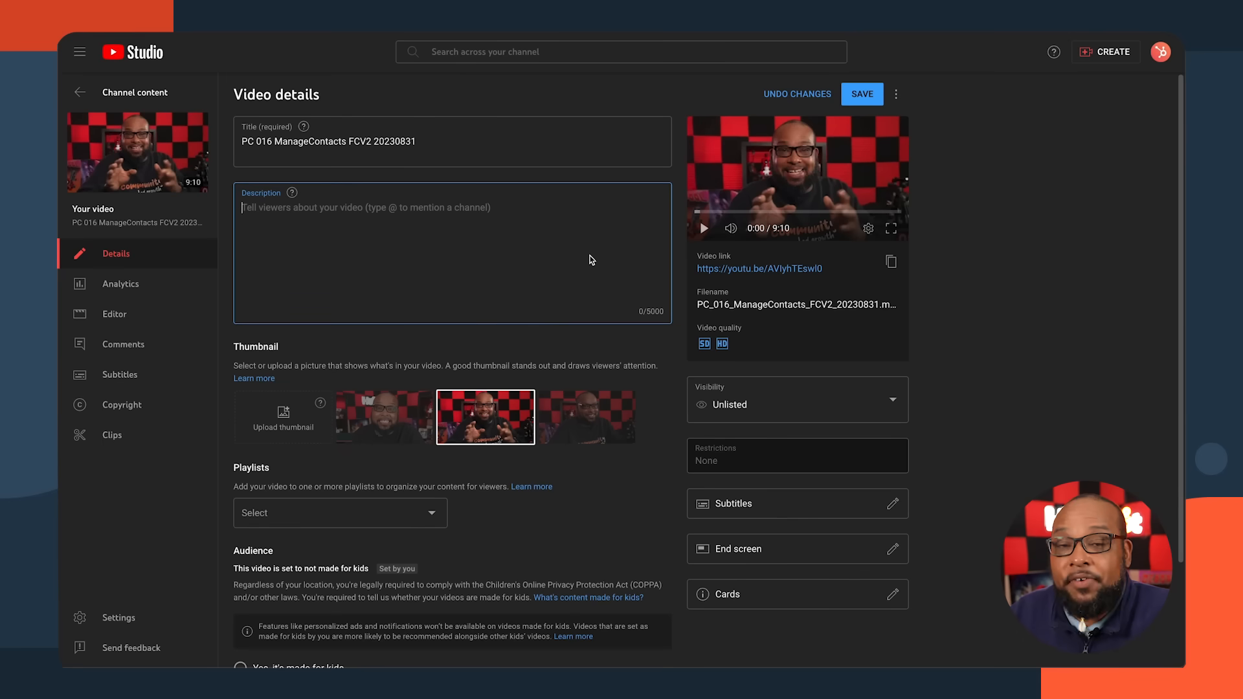
mouse_move(599, 259)
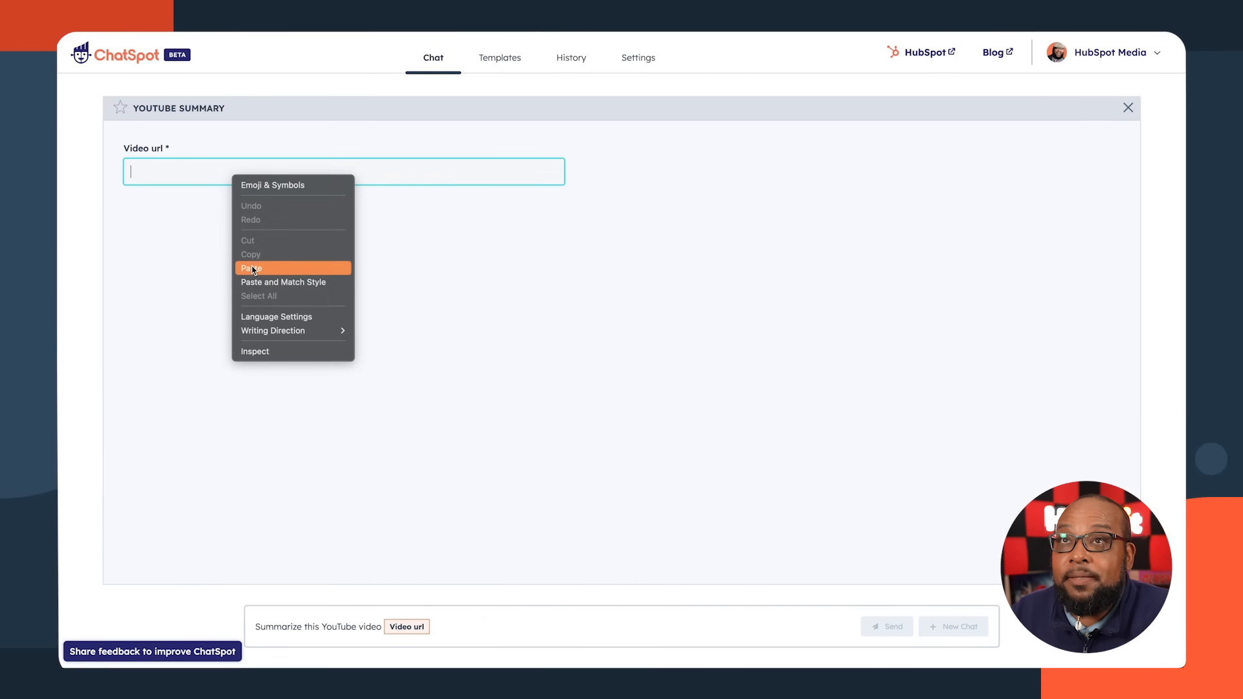
Paste the YouTube video link into the summary template and request its summary.
click(251, 268)
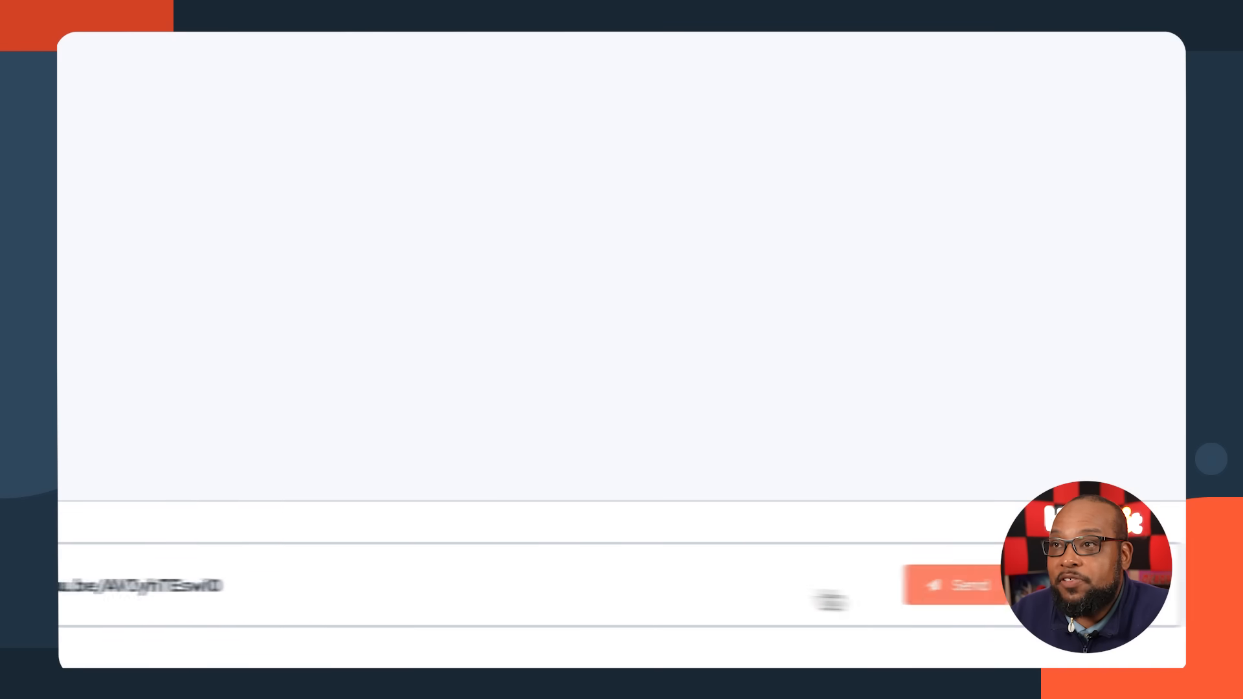
click(959, 584)
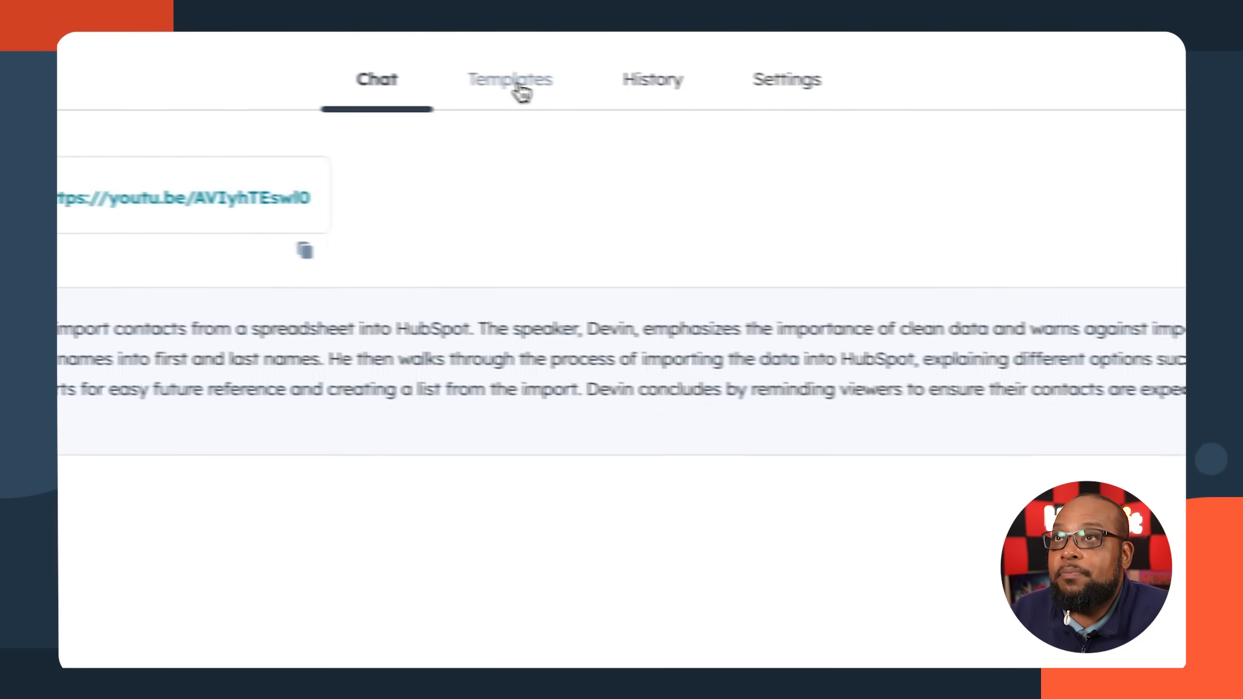
Browse the Templates library to reach the Research & Summaries YouTube templates.
click(510, 80)
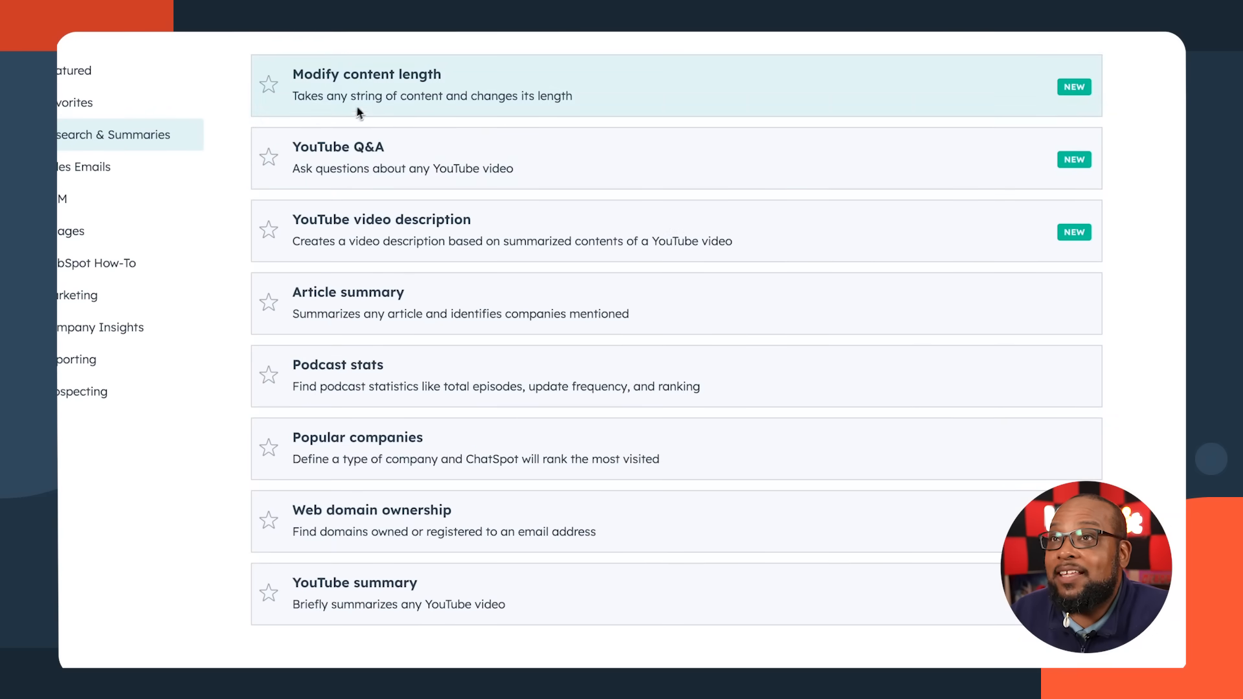
mouse_move(407, 210)
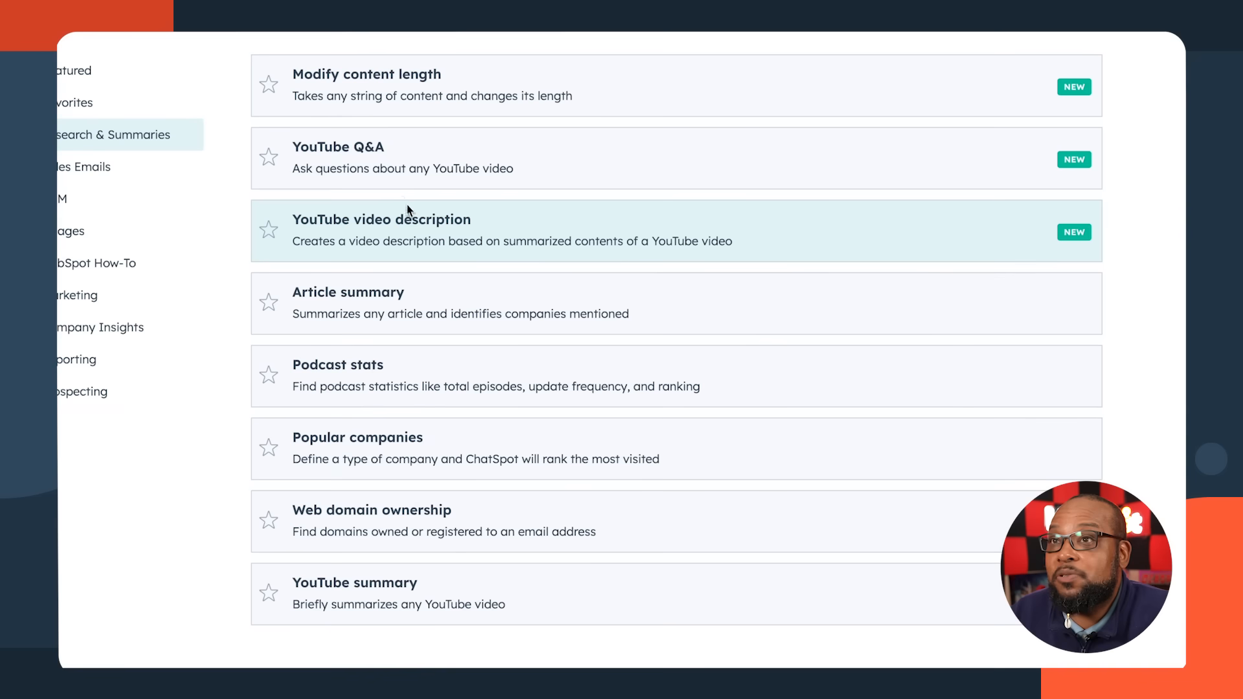
mouse_move(448, 593)
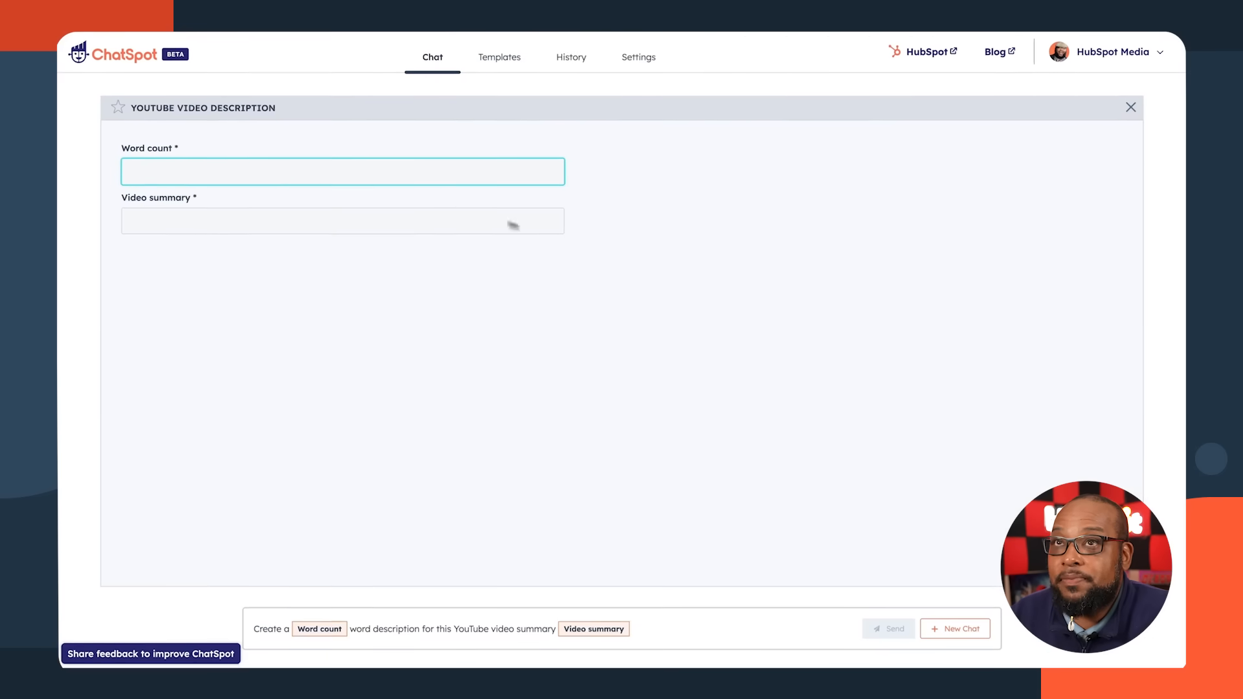
Generate a 50-word video description from the summary and copy the result.
text(50)
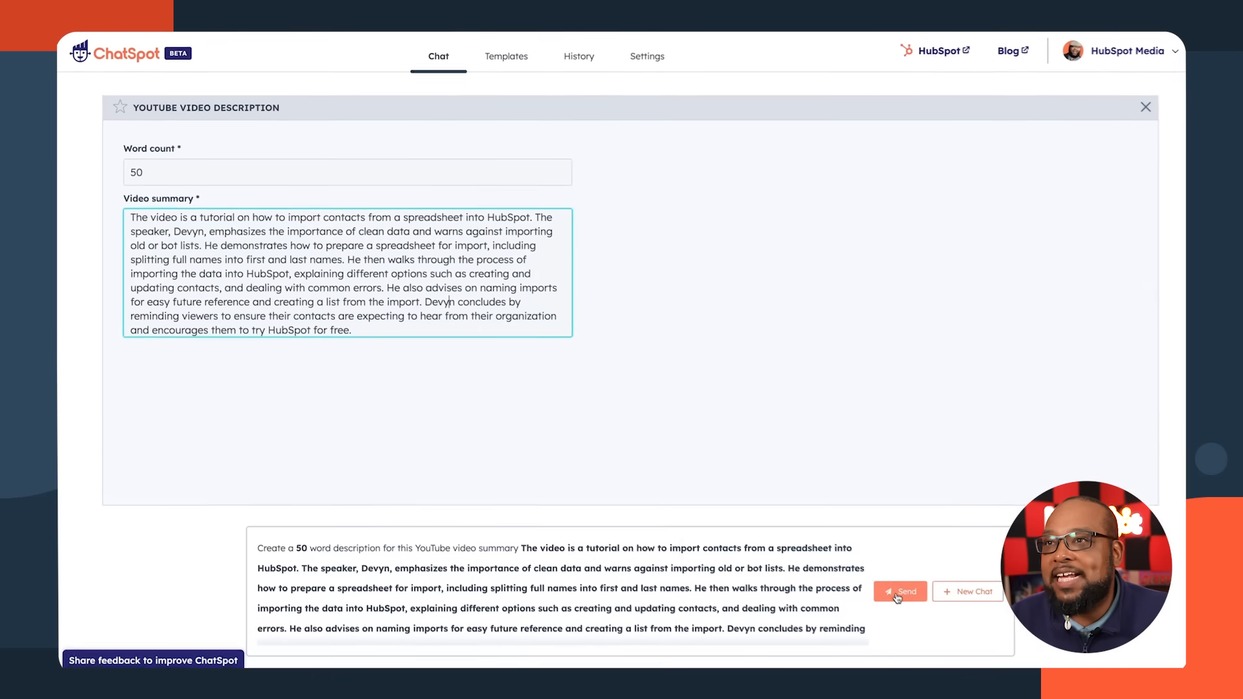
click(899, 592)
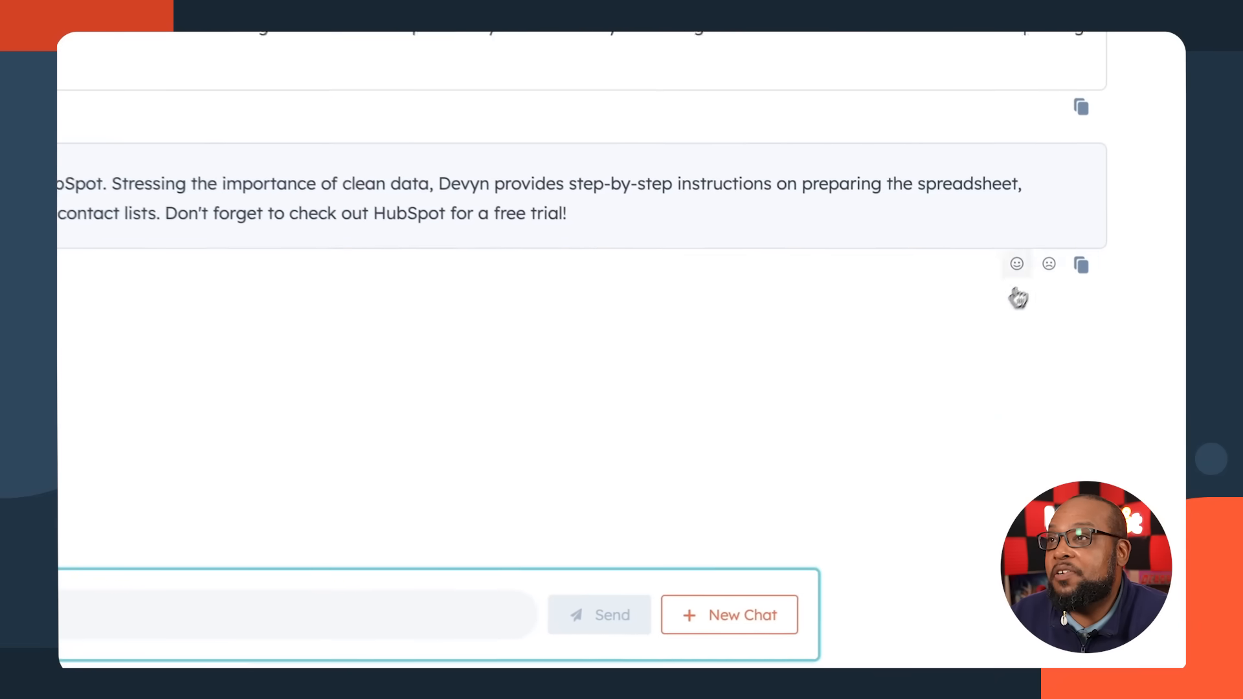
click(1080, 266)
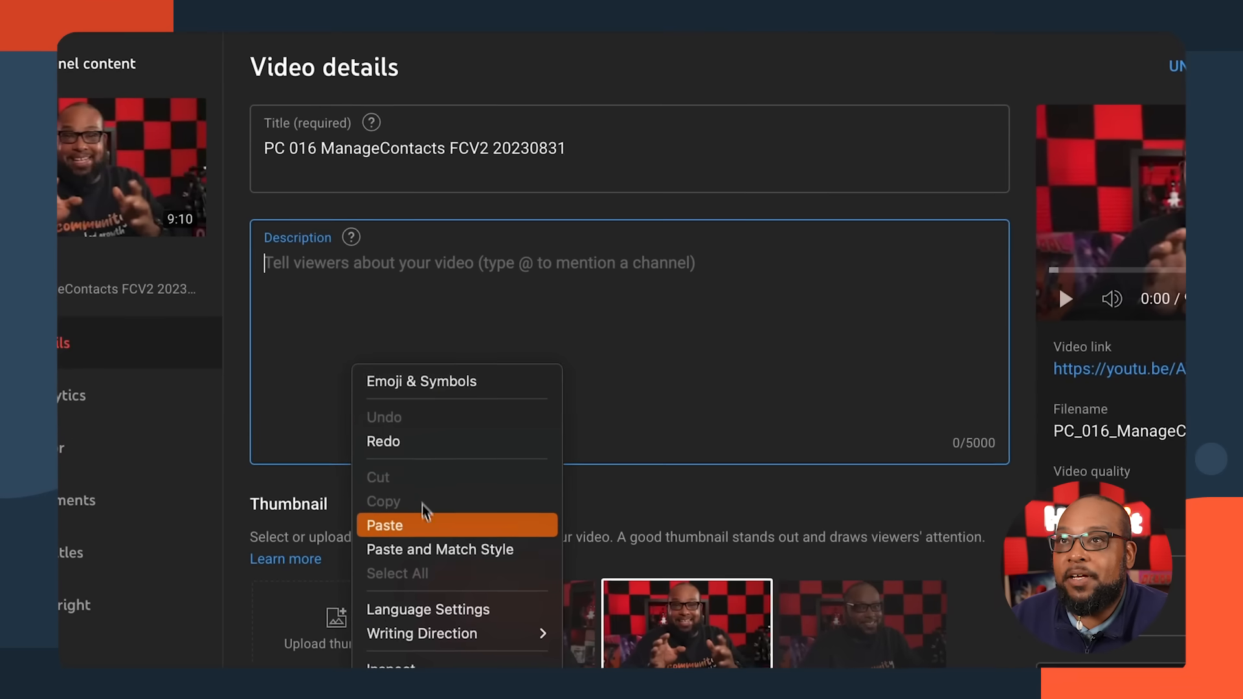
Paste the generated description into the video's Description field and copy it back.
click(383, 525)
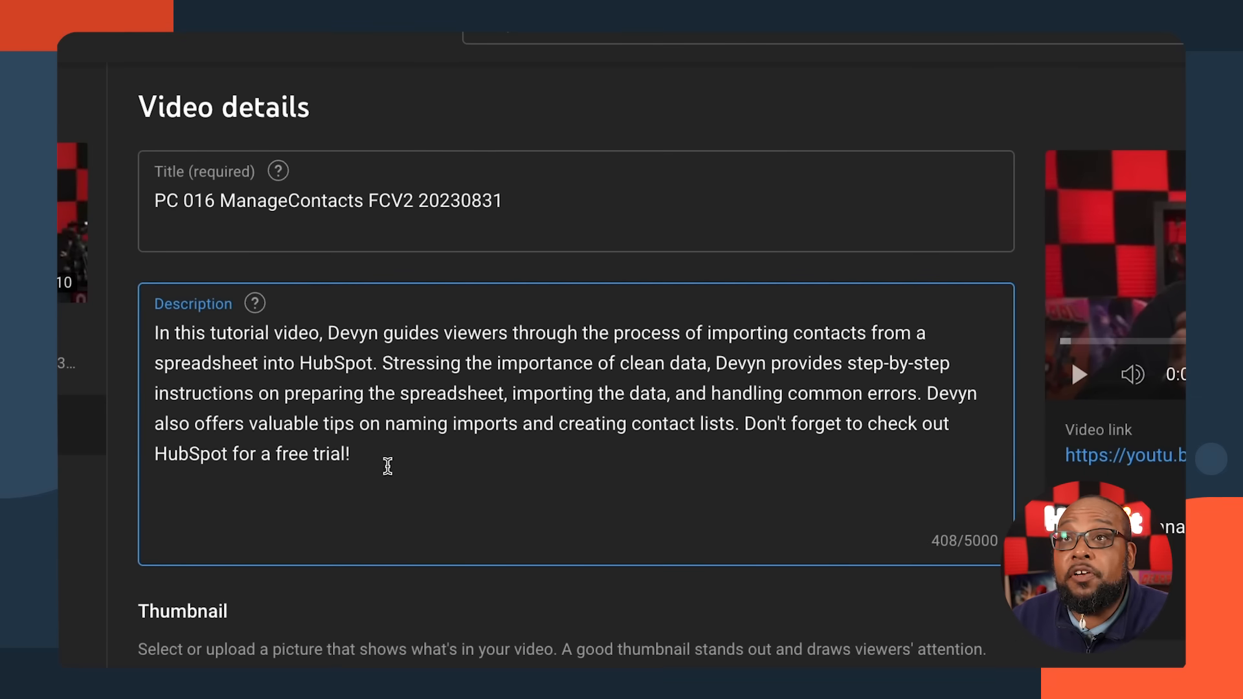
right_click(387, 466)
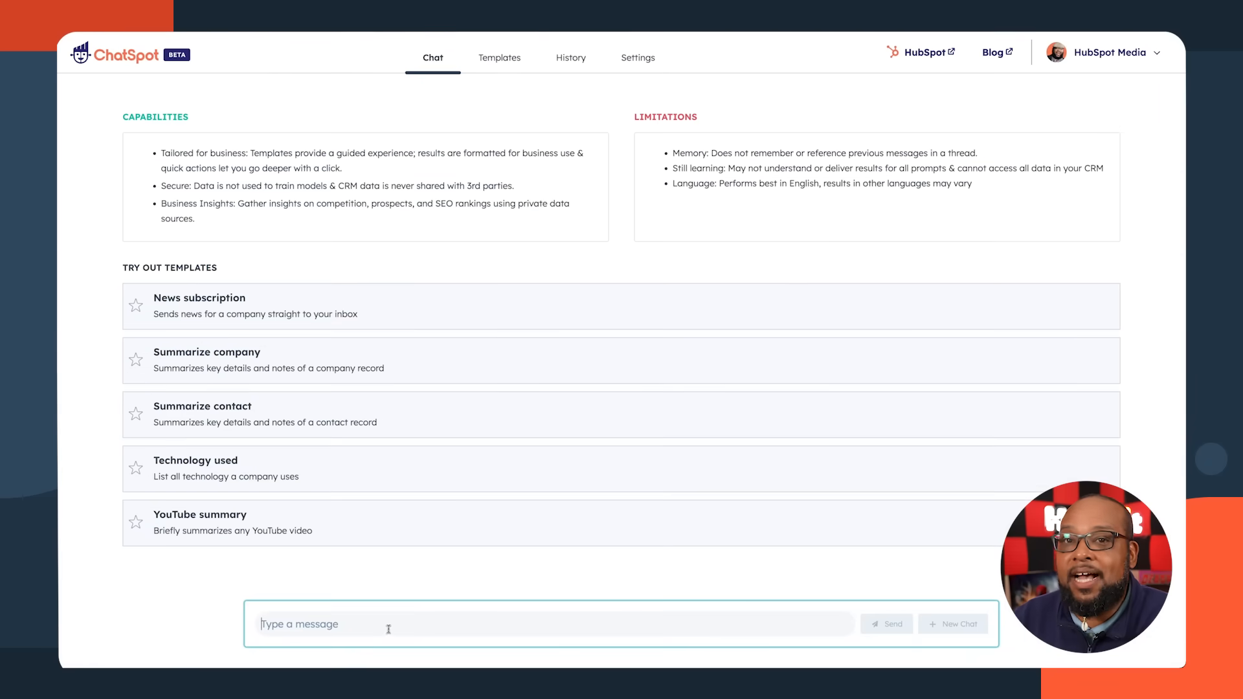
Ask ChatSpot to summarize the description as a "How to" title of 60 characters or less.
text(summarize this in 60 characters or)
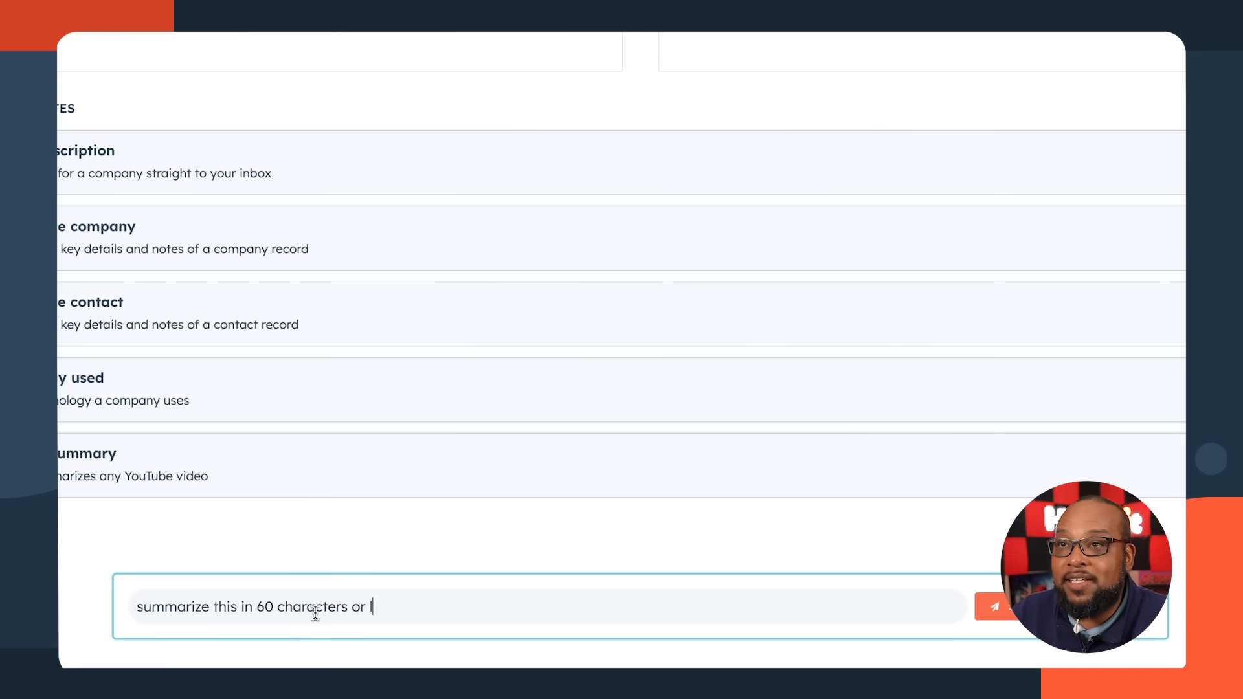
text(less starting)
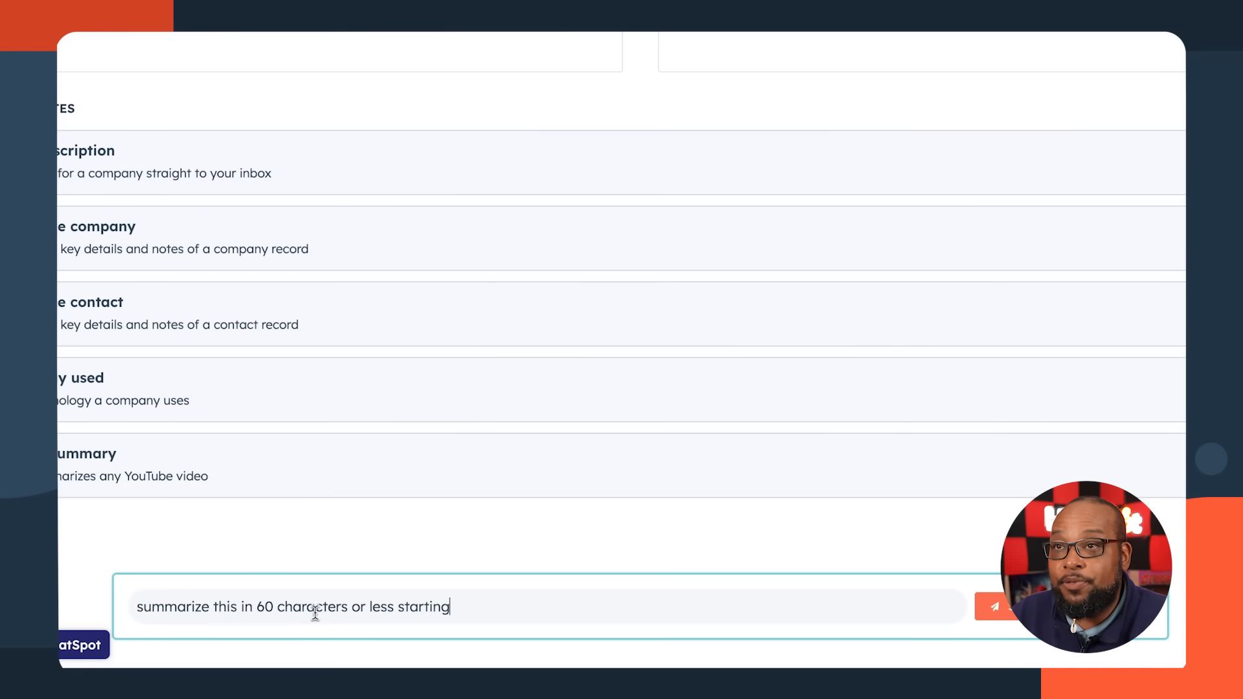
text(with "How)
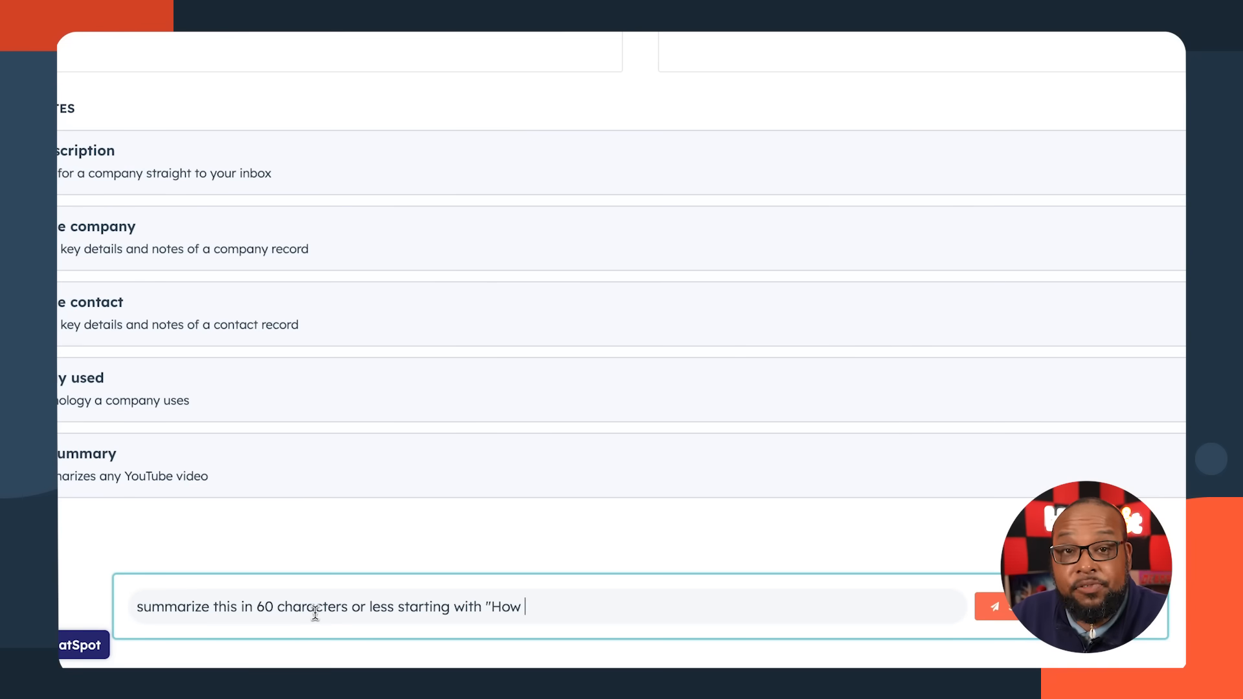
text(to": In this tutorial video, Devyn guides viewers through the)
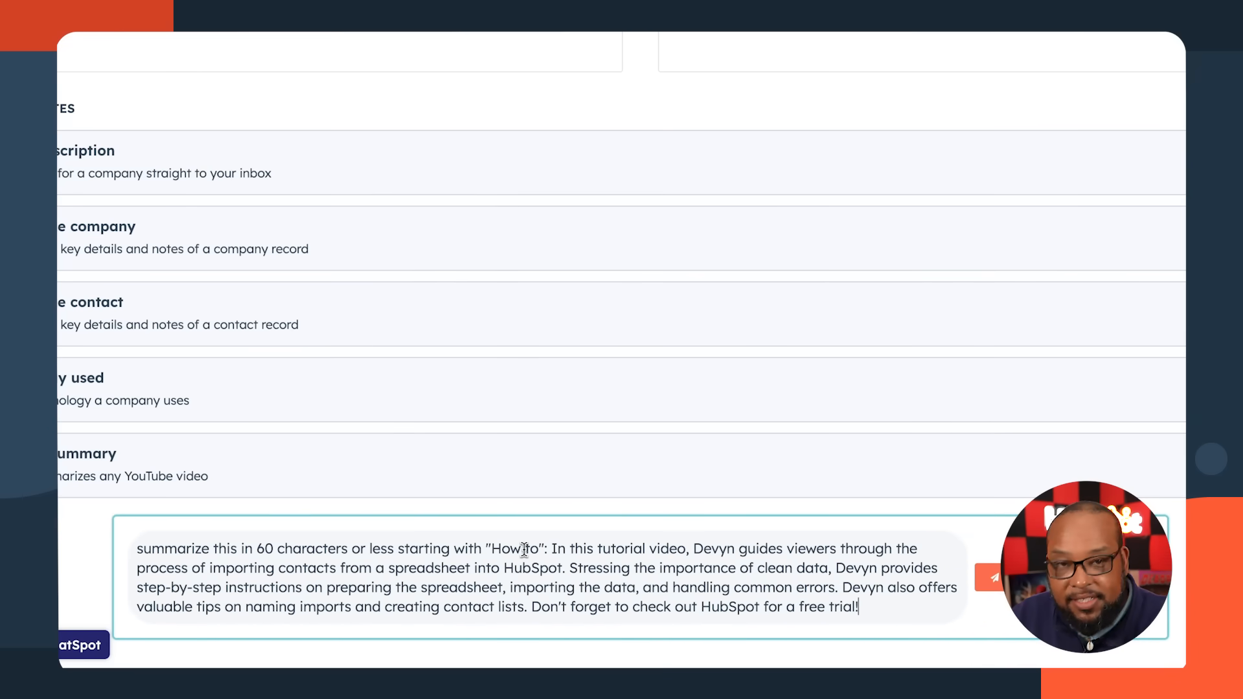
click(995, 577)
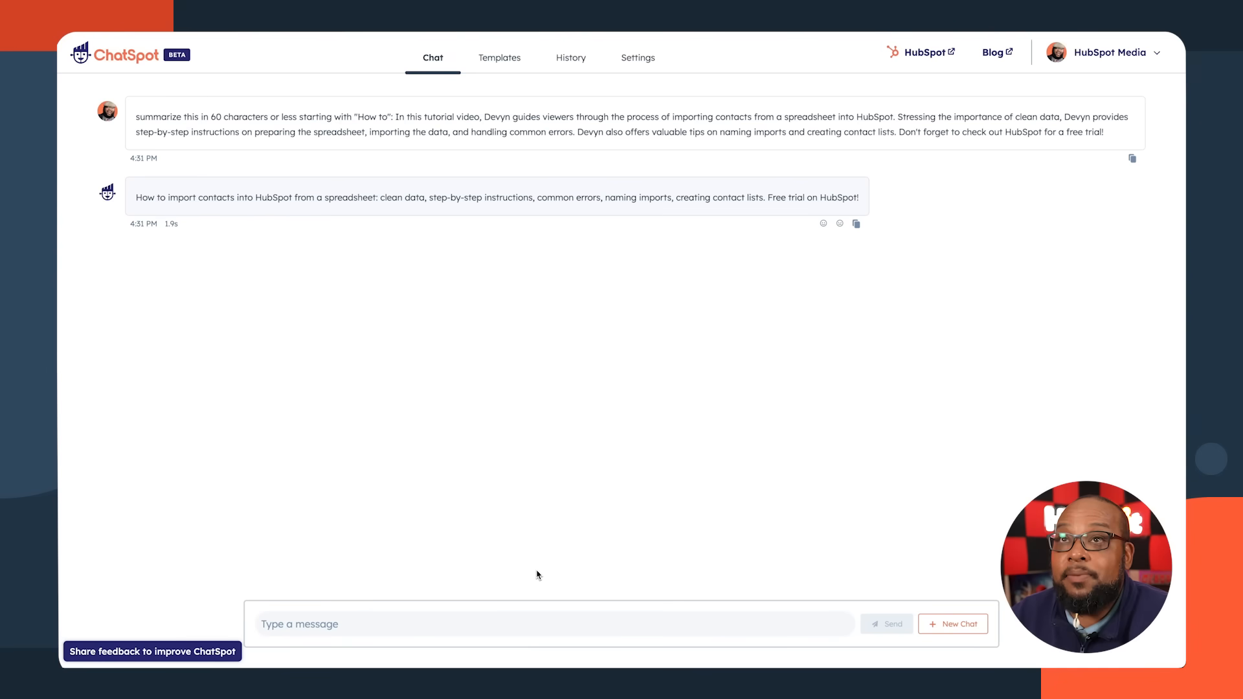
mouse_move(542, 558)
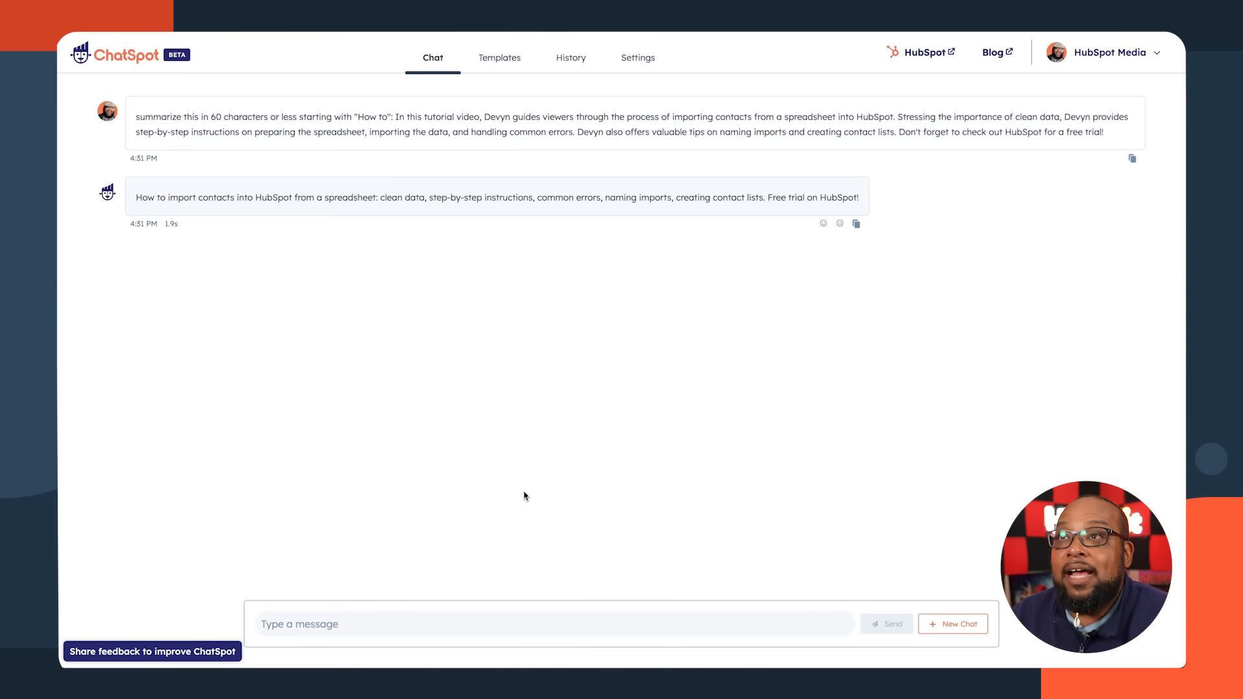
mouse_move(495, 430)
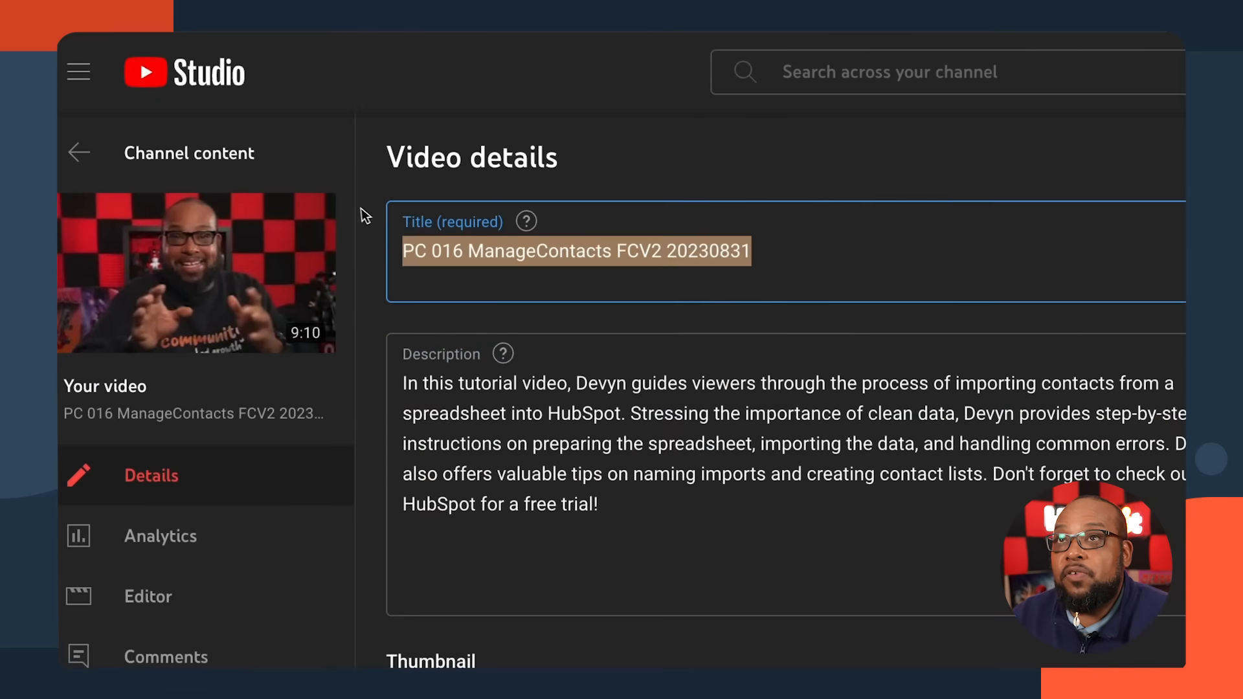
Set the video title to "How to Import Contacts into HubSpot from a Spreadsheet".
text(How to import contacts into HubSpot from a spreadsheet: clean data, step-by-step instructions, common errors, naming imports, creating contact lists. Free trial on HubSpot!)
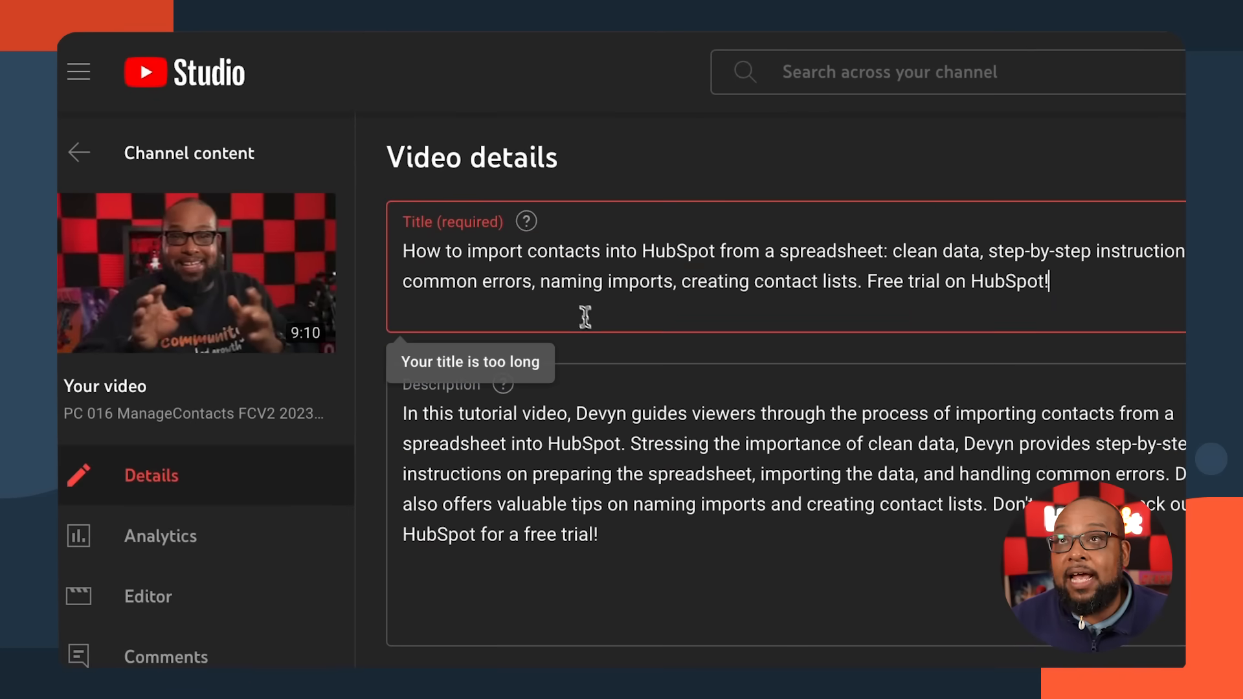
mouse_move(659, 259)
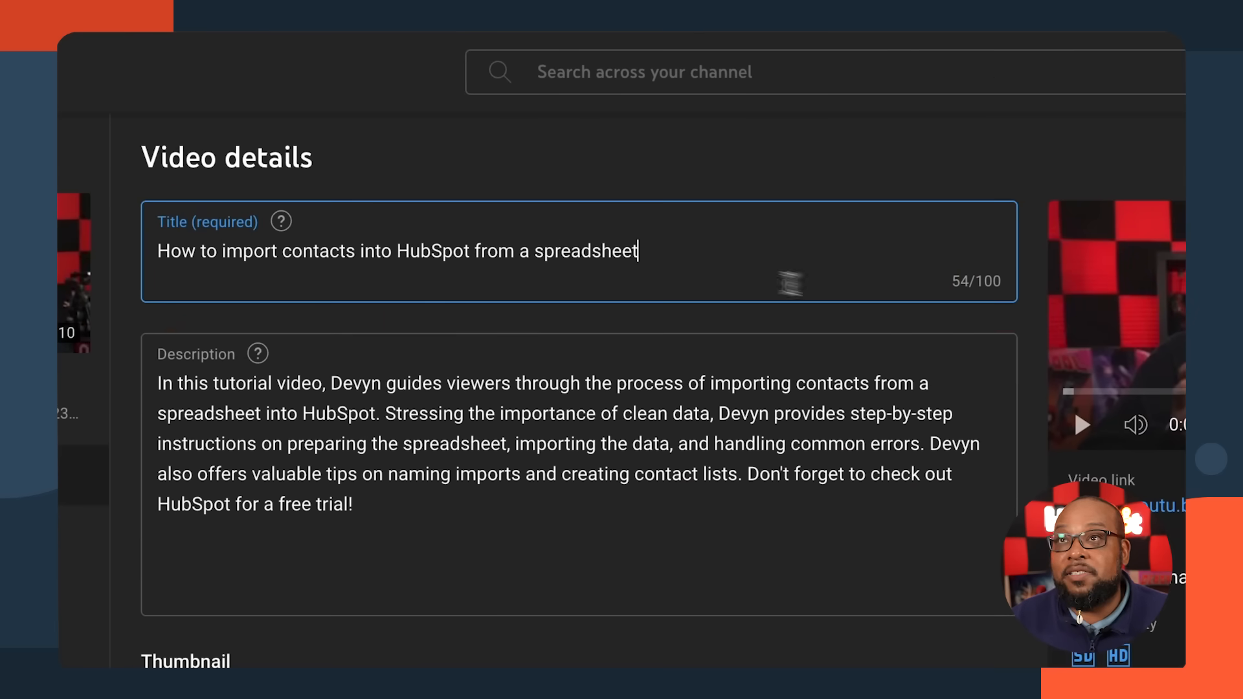
text(Spreadsheet)
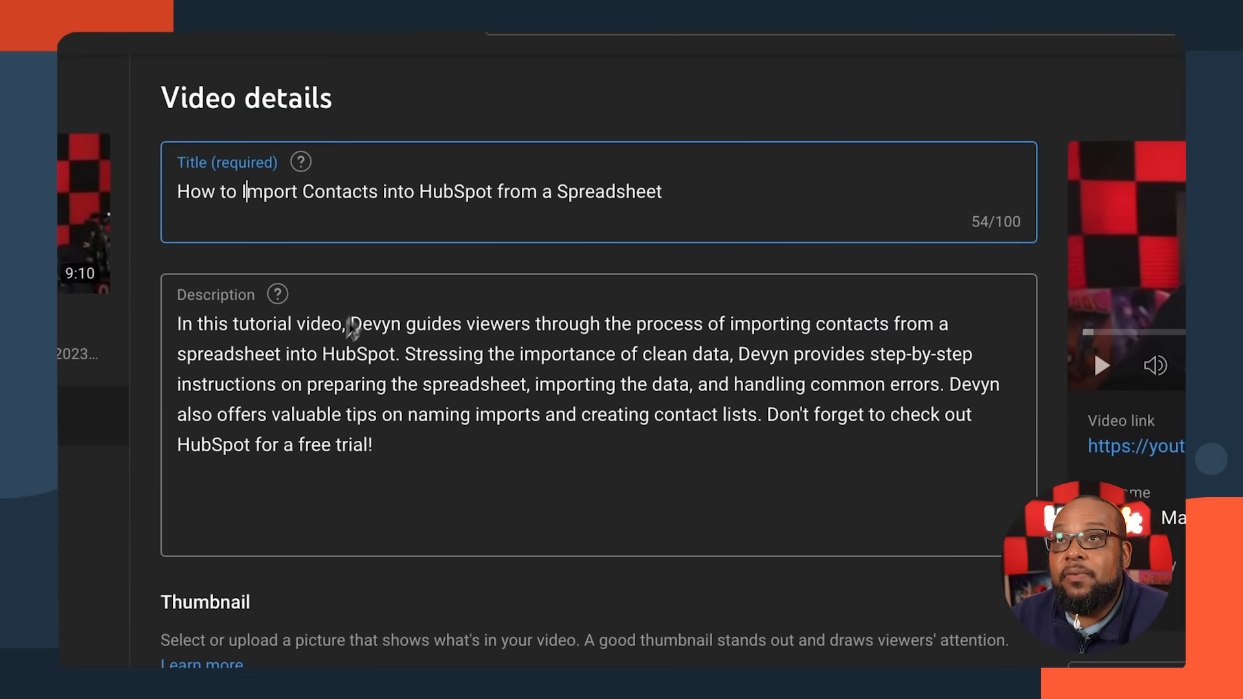
mouse_move(440, 370)
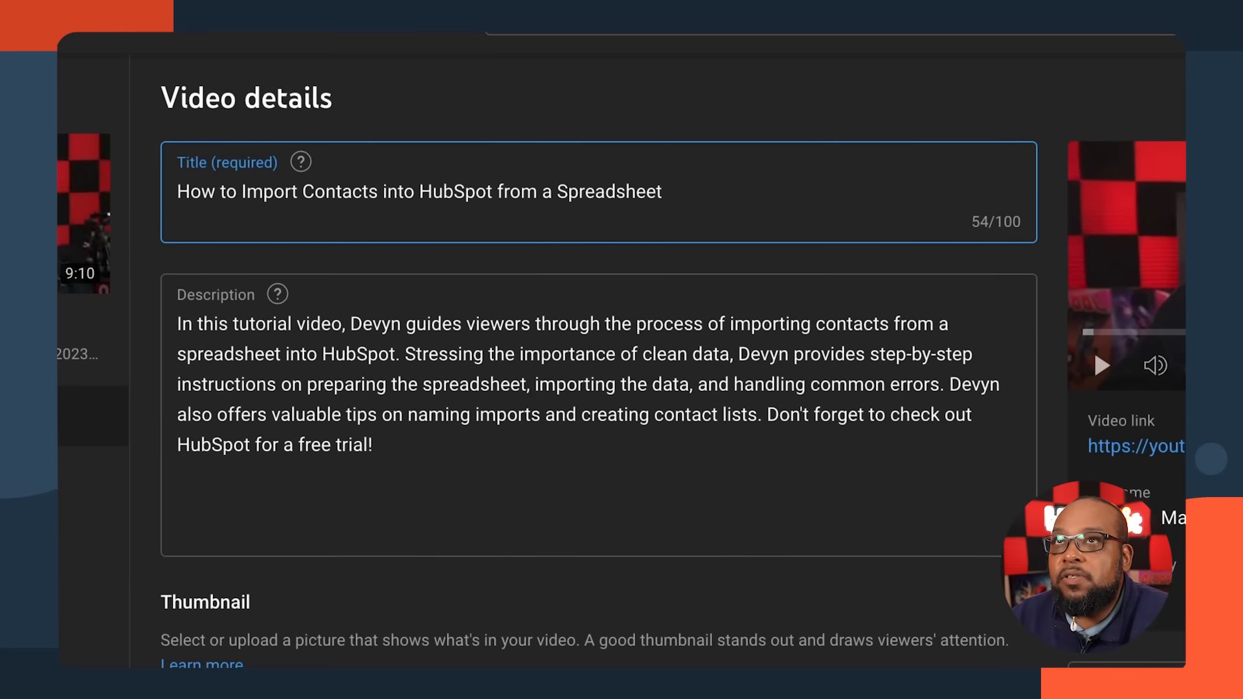
click(246, 191)
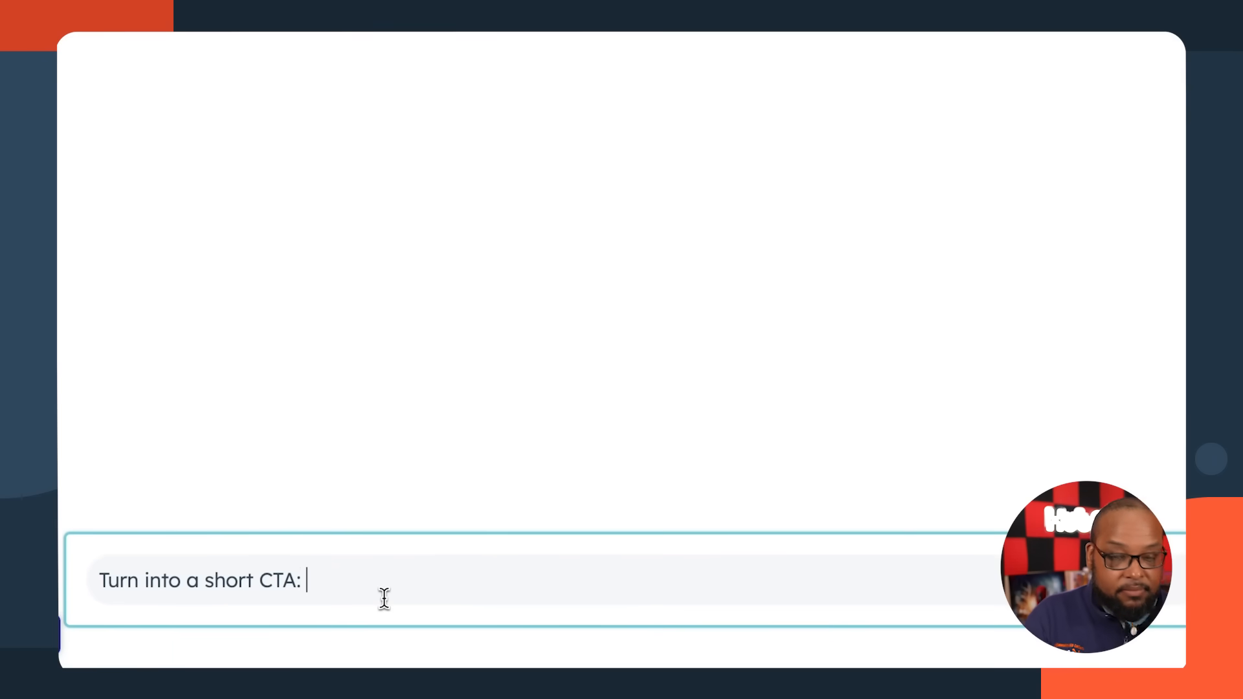
Paste the description after "Turn into a short CTA:" and request the call-to-action.
click(812, 539)
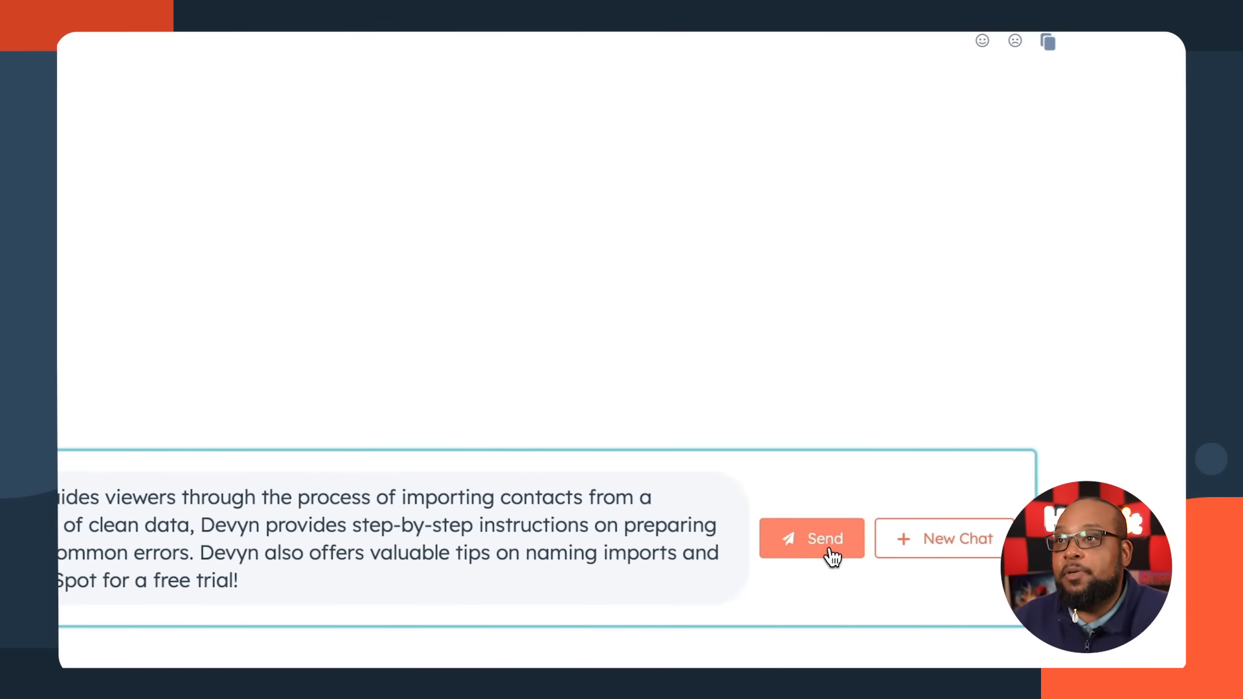
click(812, 538)
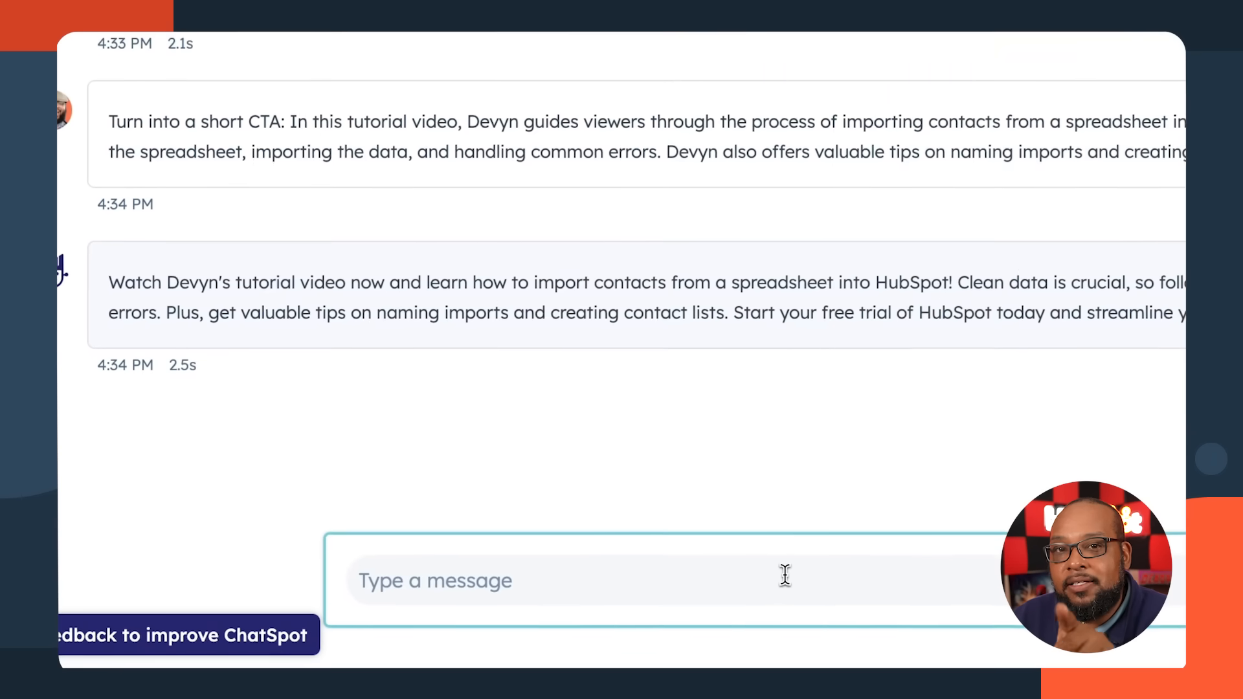
Ask ChatSpot to create 3 one-word hashtags for social from the description.
text(Create 3 one-wor)
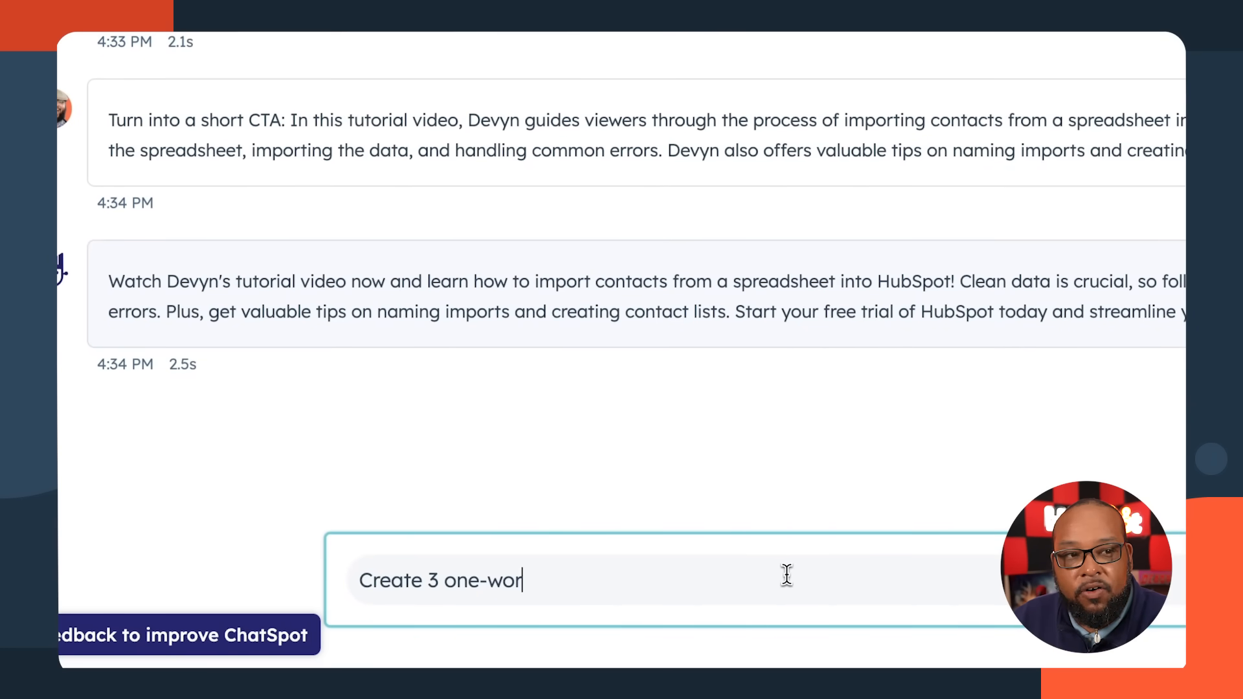
text(d hashtag)
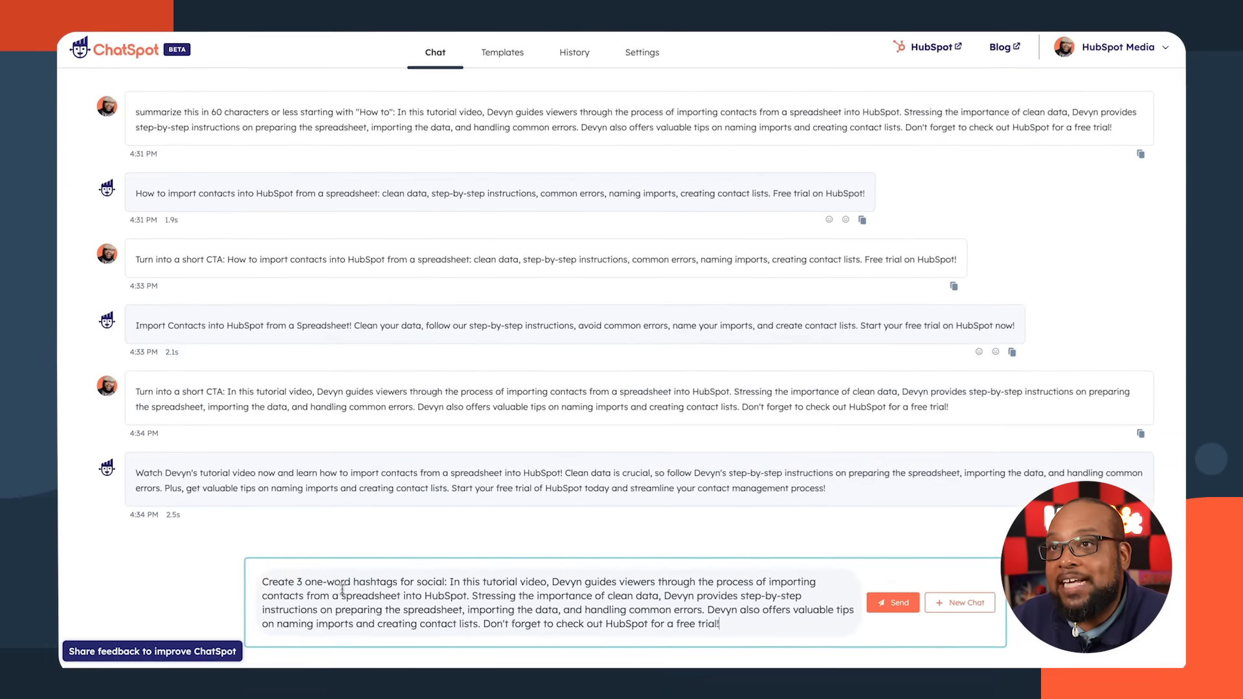
click(894, 602)
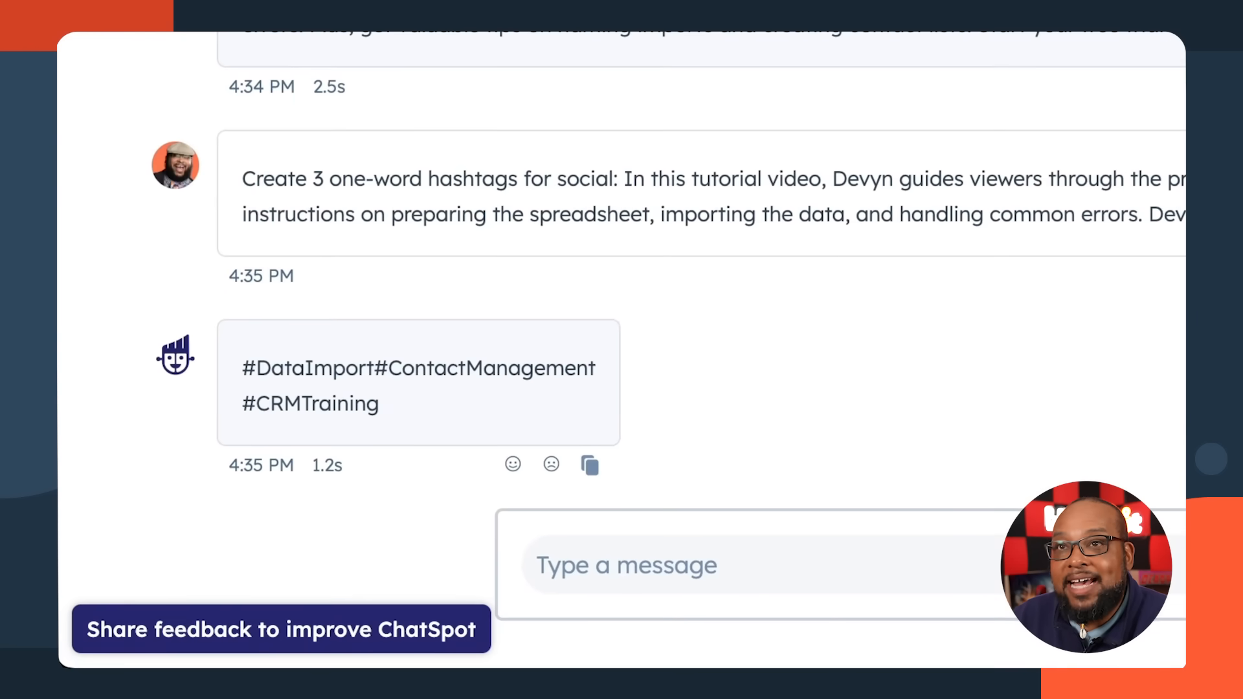